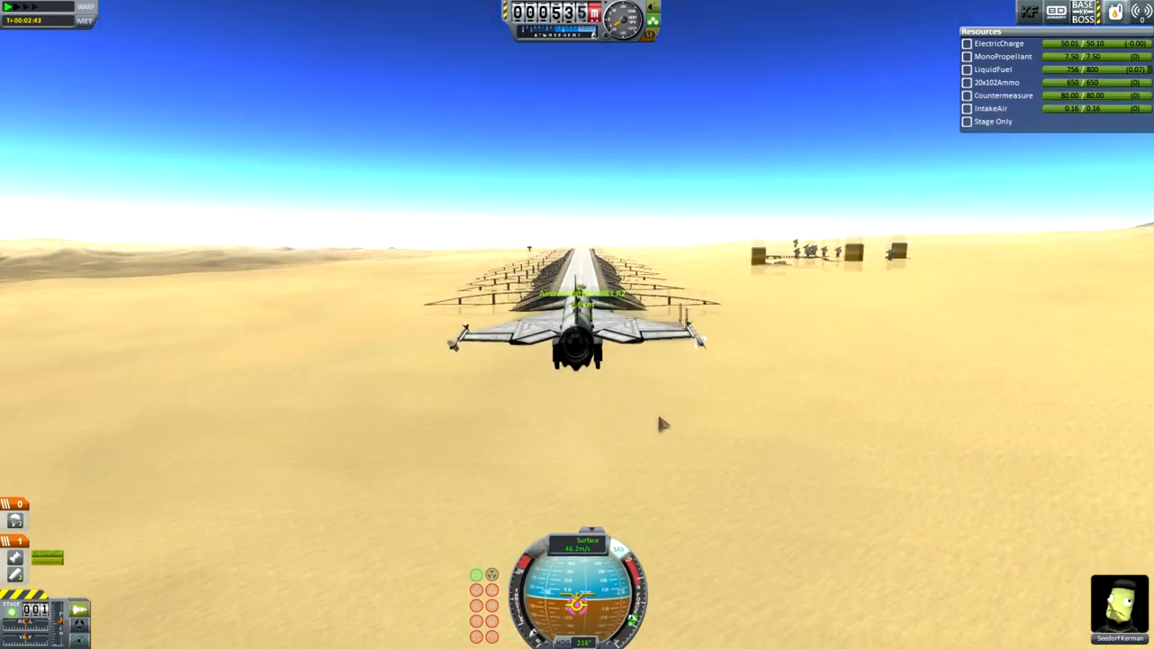
Step: Quicksave with F5 while flying the delta-wing jet toward the carrier deck
{"action": "key", "text": "f5"}
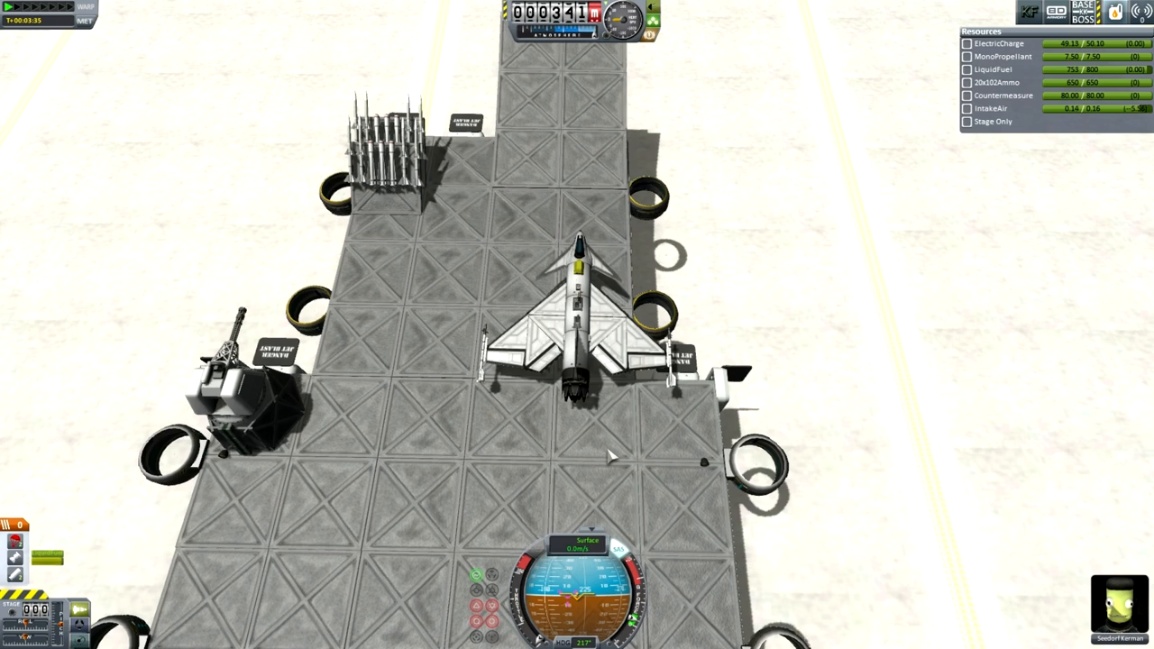
{"action": "mouse_move", "coordinate": [577, 507]}
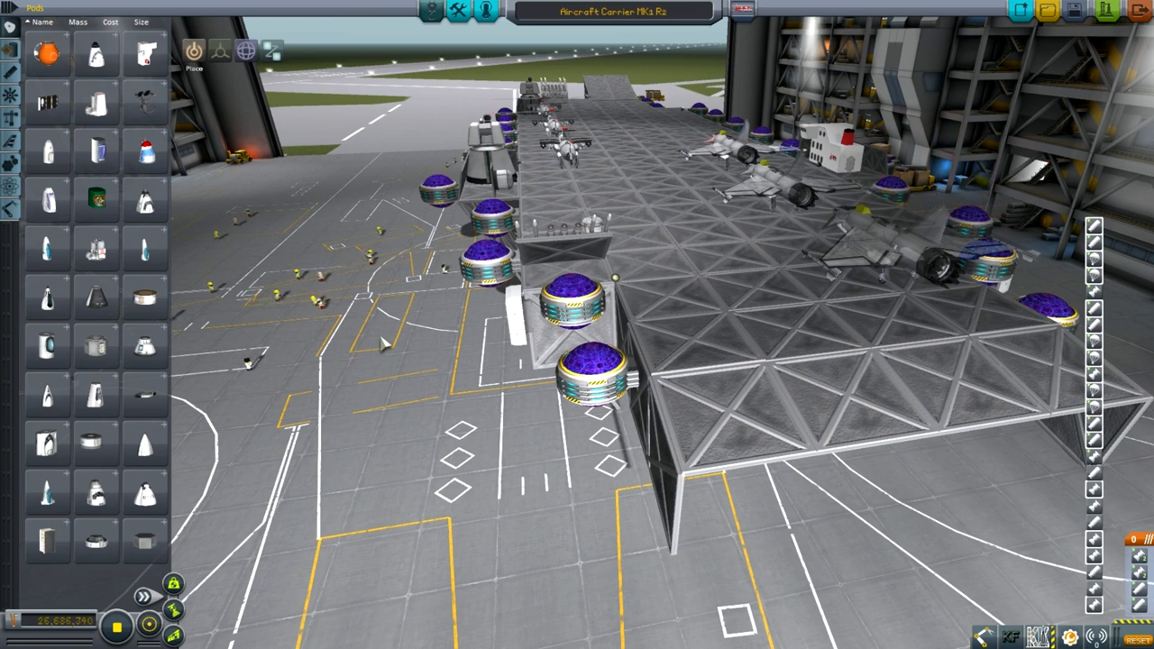
{"action": "mouse_move", "coordinate": [387, 140]}
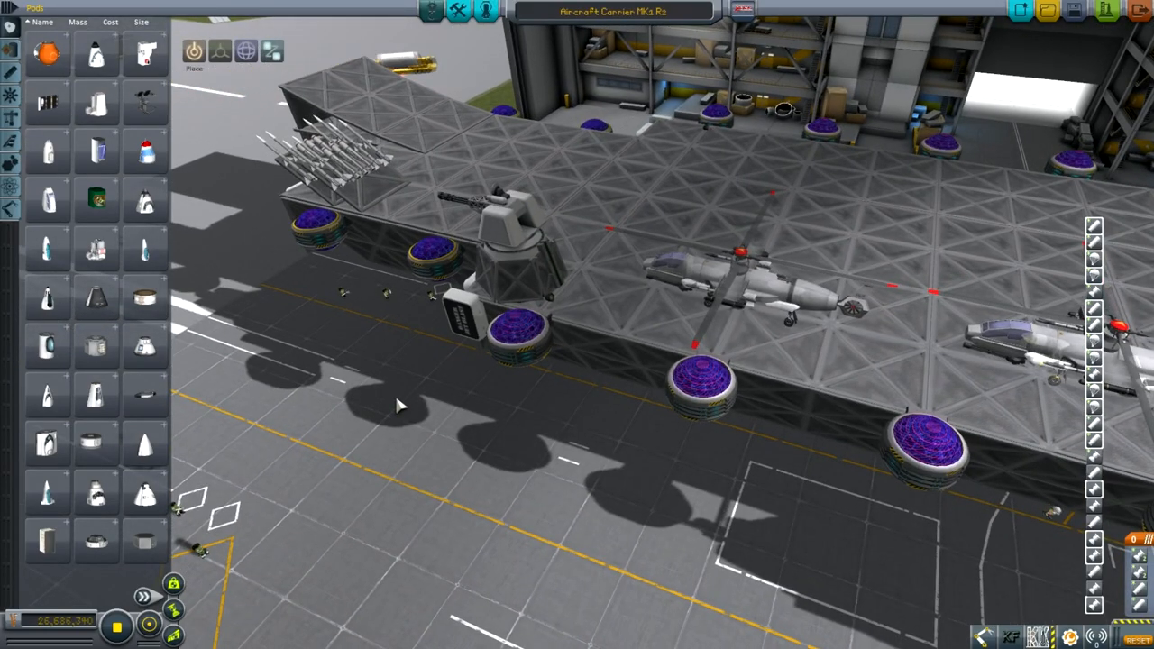
{"action": "mouse_move", "coordinate": [531, 599]}
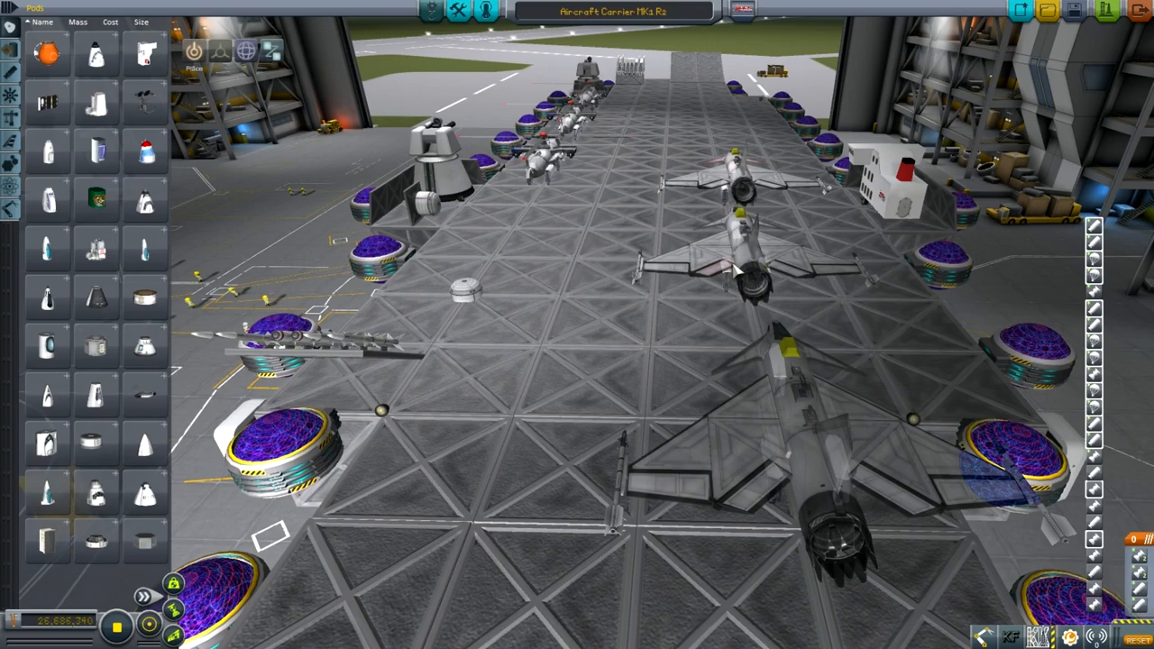
{"action": "mouse_move", "coordinate": [613, 153]}
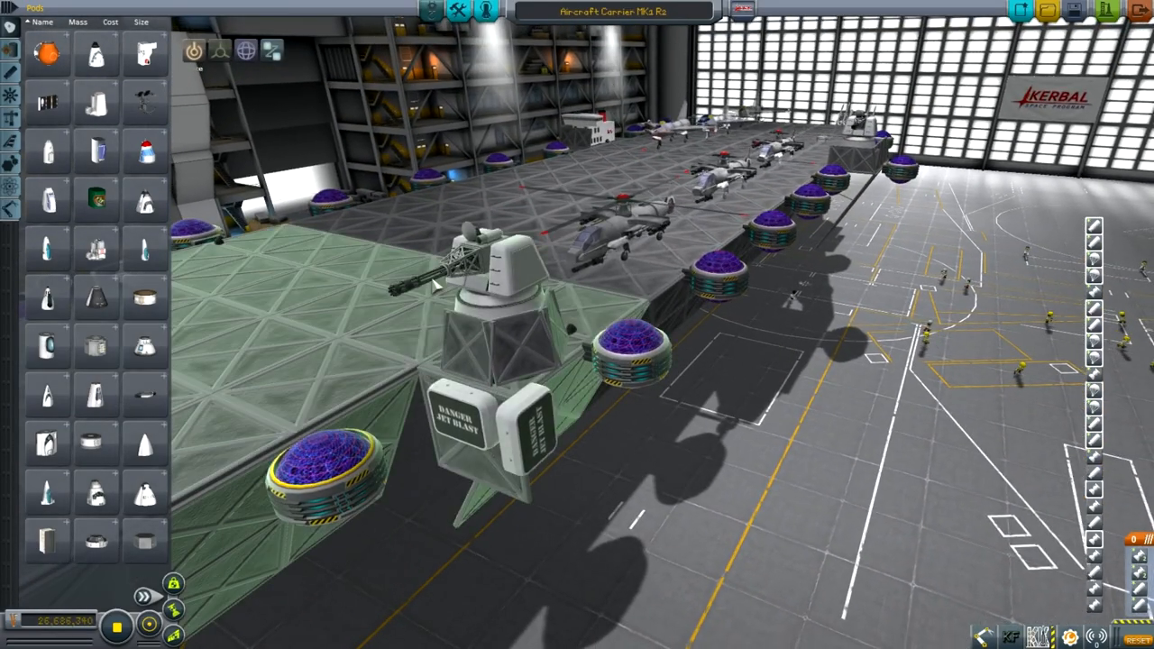
{"action": "mouse_move", "coordinate": [504, 270]}
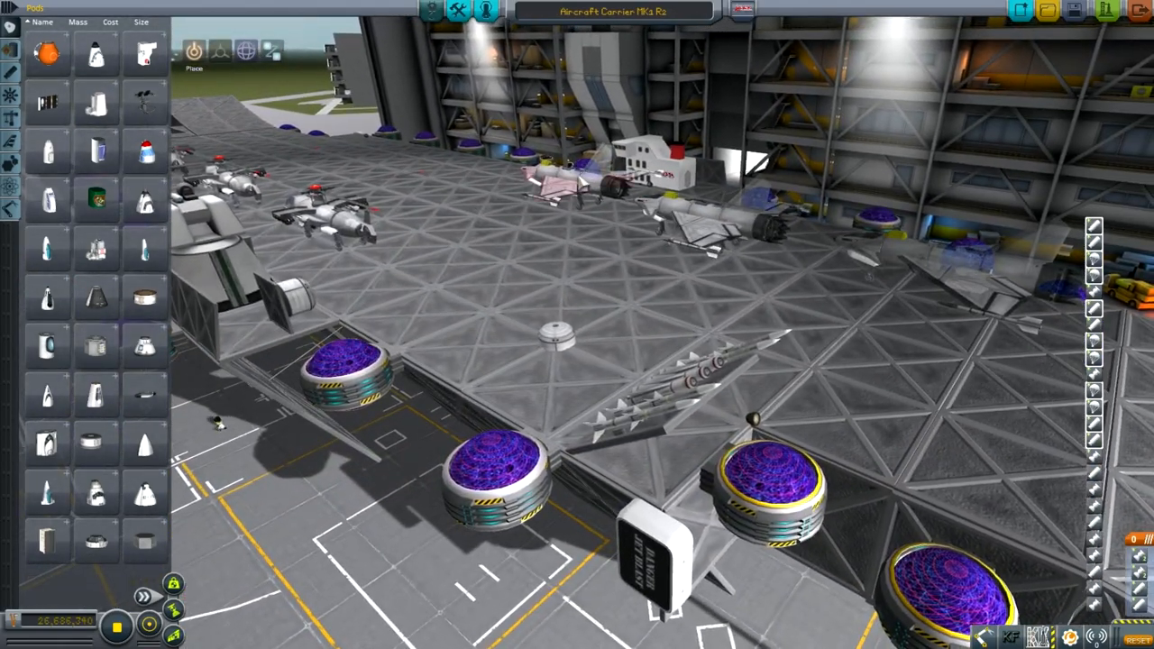
{"action": "mouse_move", "coordinate": [144, 102]}
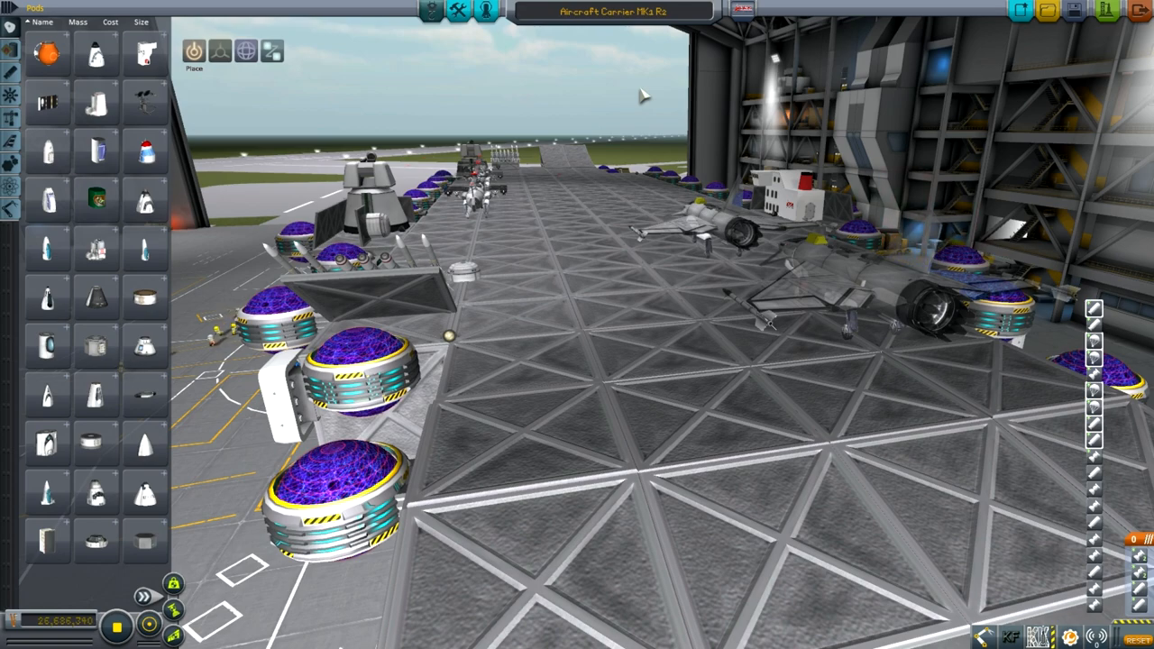
{"action": "mouse_move", "coordinate": [656, 104]}
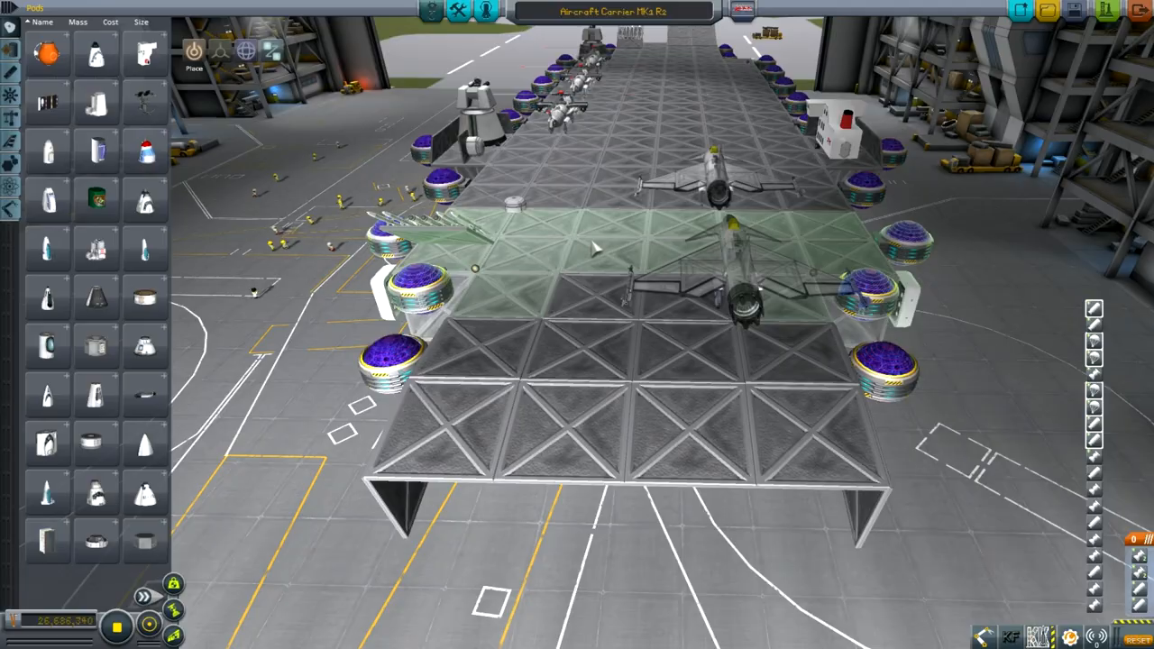
{"action": "mouse_move", "coordinate": [609, 248]}
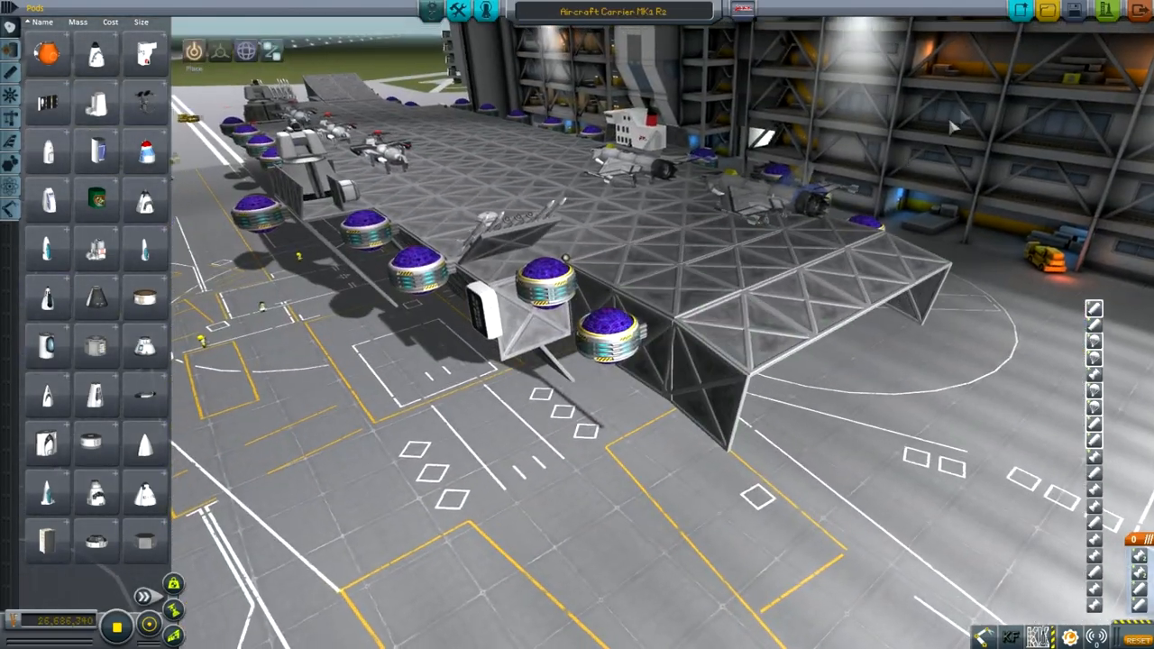
{"action": "mouse_move", "coordinate": [1046, 10]}
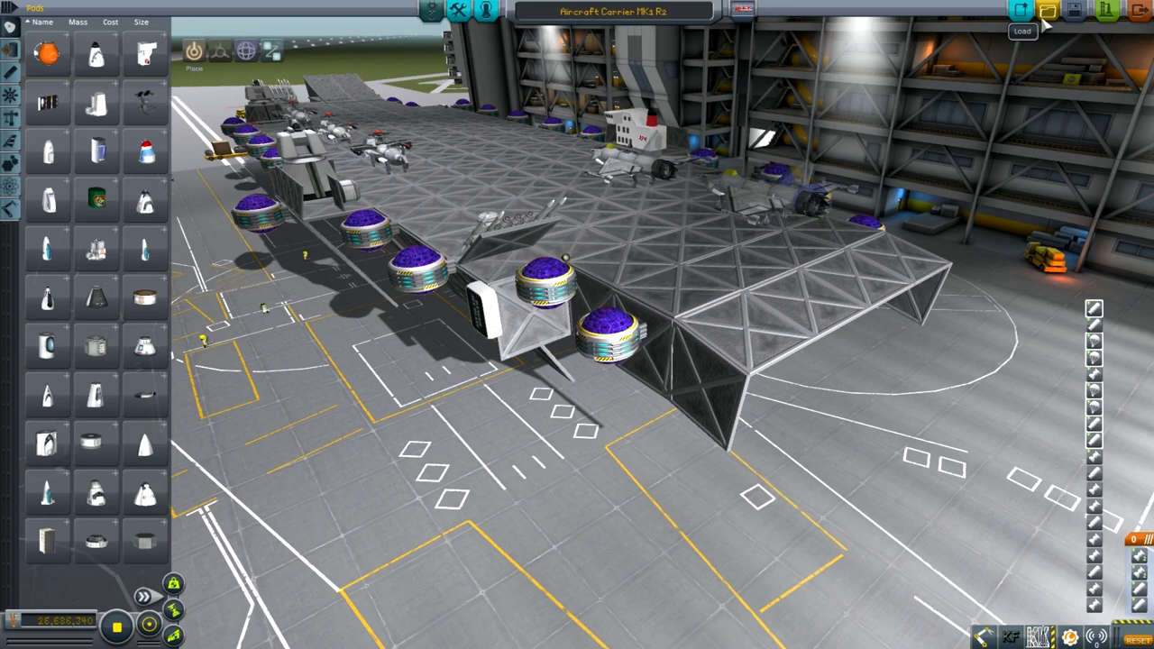
Step: Load the saved SPH ship list and scroll down to the Corvette for merging
{"action": "left_click", "coordinate": [1022, 10]}
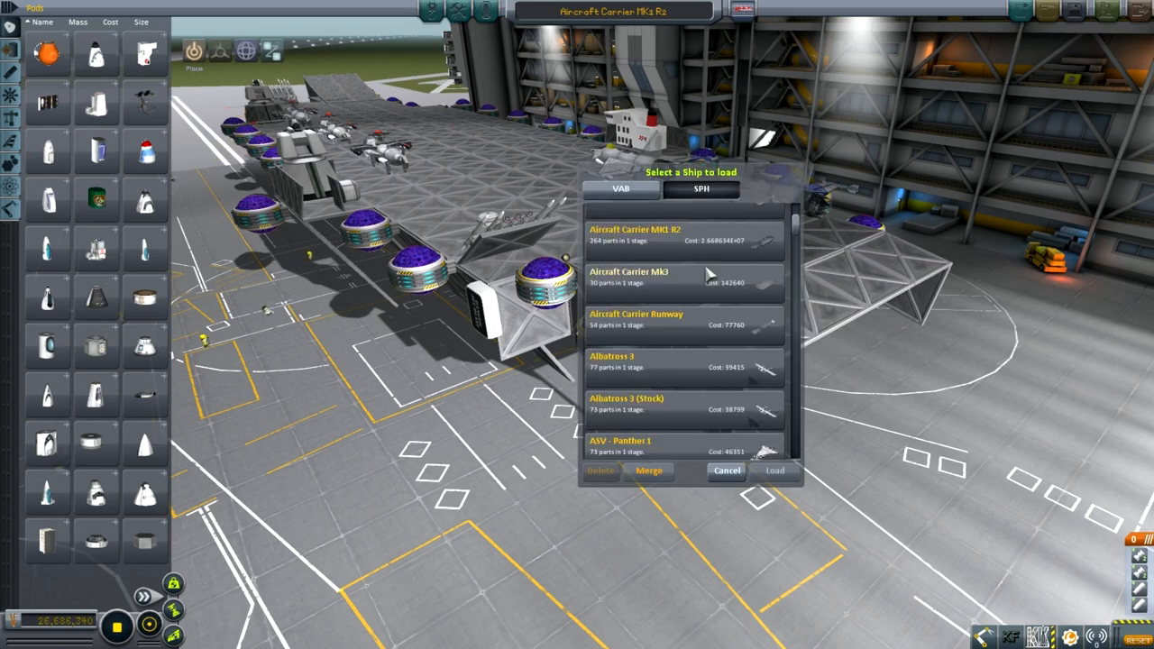
{"action": "scroll", "scroll_direction": "down", "scroll_amount": 3}
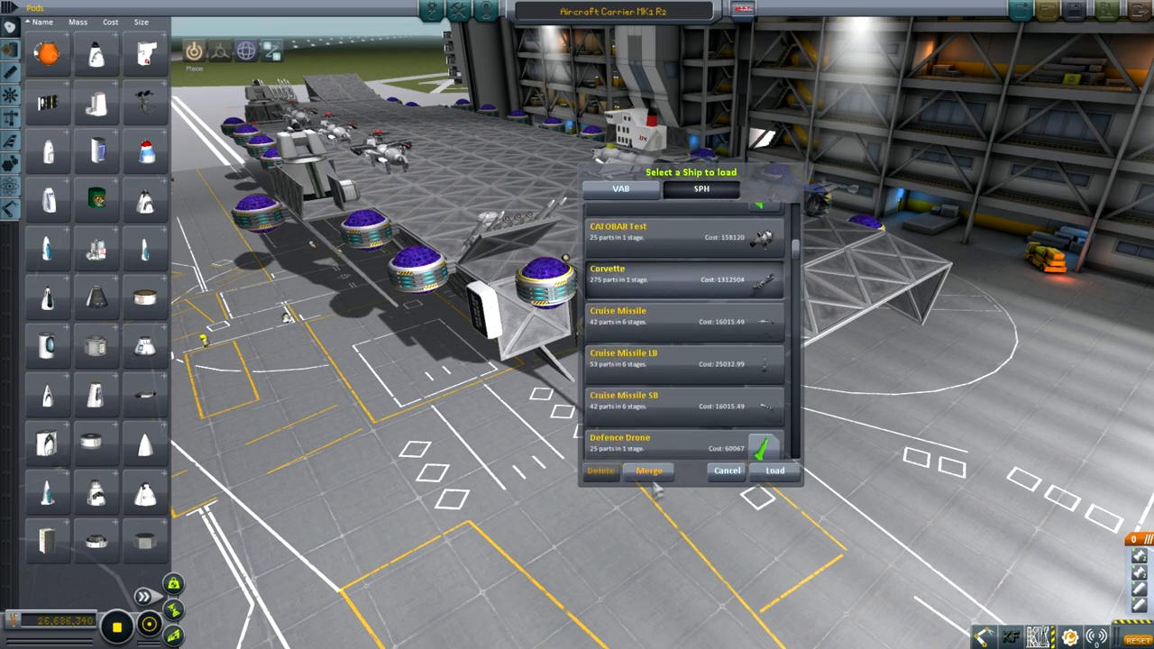
{"action": "mouse_move", "coordinate": [648, 471]}
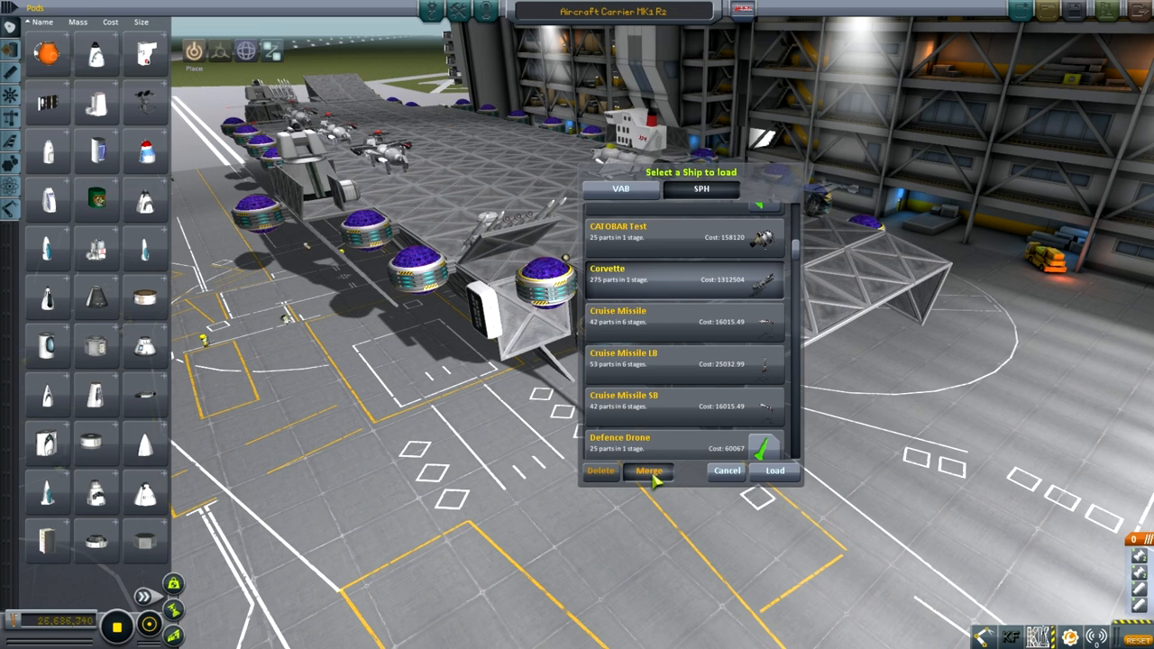